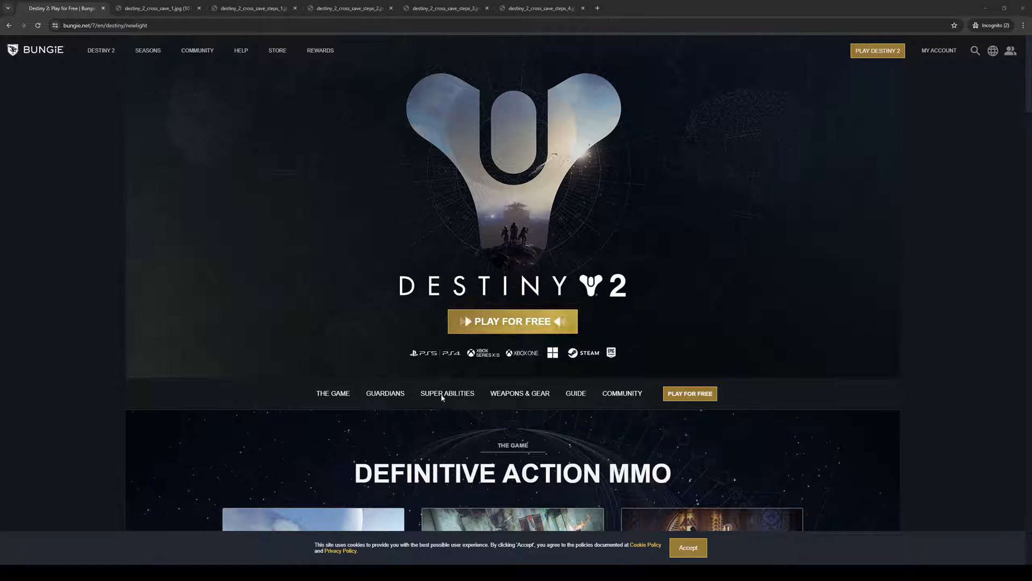
pyautogui.moveTo(442, 235)
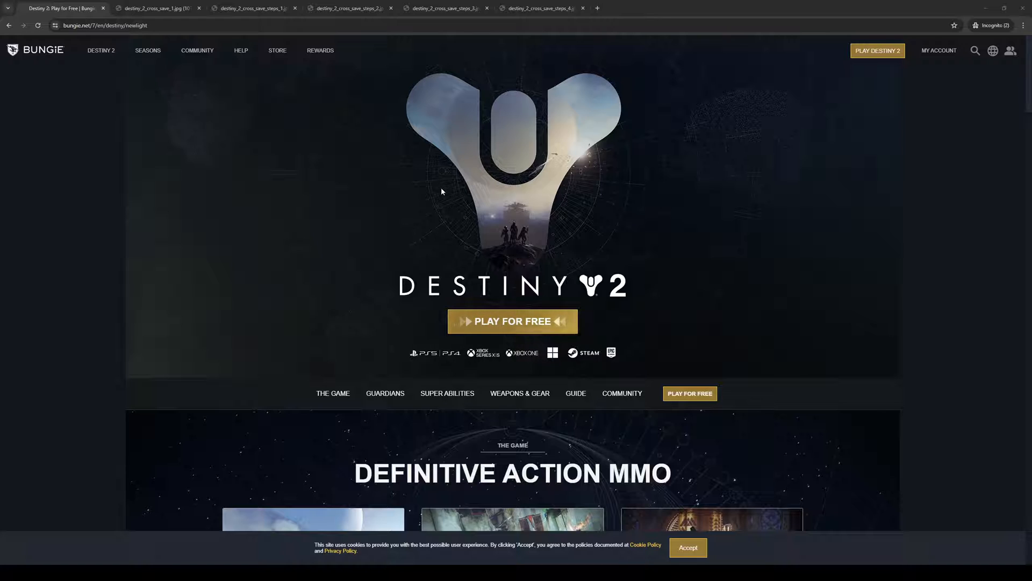
pyautogui.moveTo(428, 182)
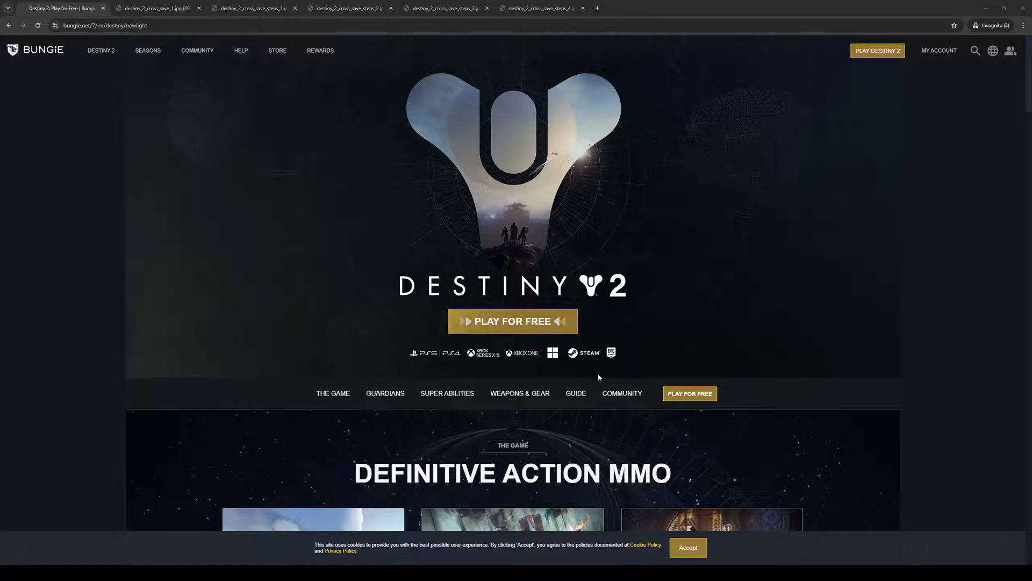
pyautogui.moveTo(379, 362)
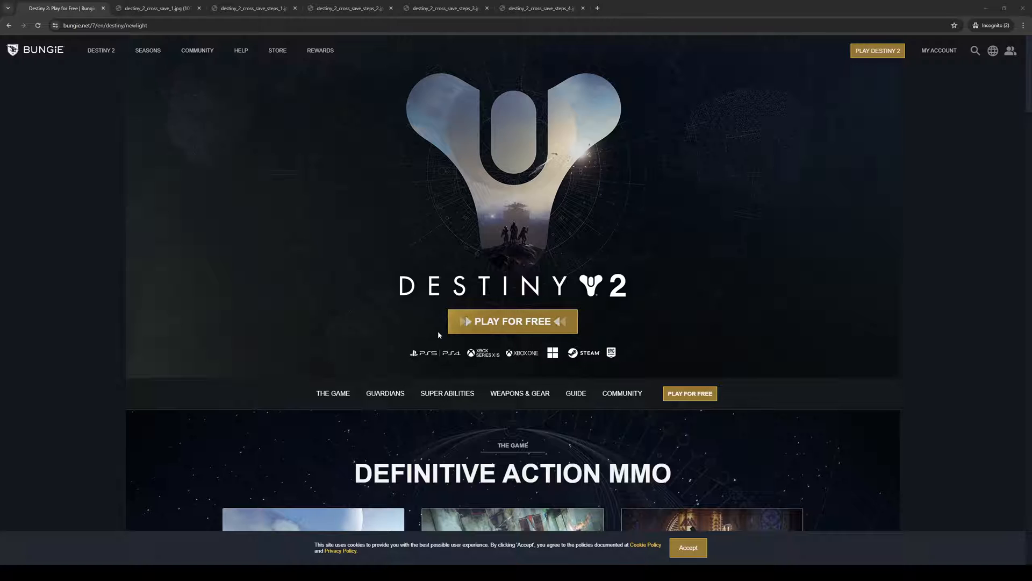
pyautogui.moveTo(380, 430)
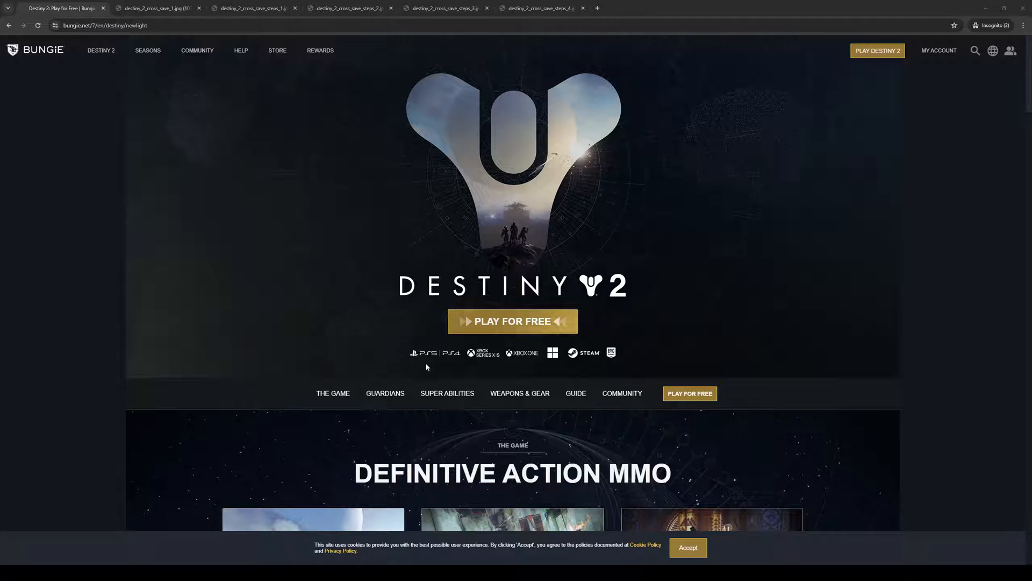
# Switch to the destiny_2_cross_save_1.jpg tab showing the three-step 'Setup is easy' graphic.
pyautogui.click(158, 8)
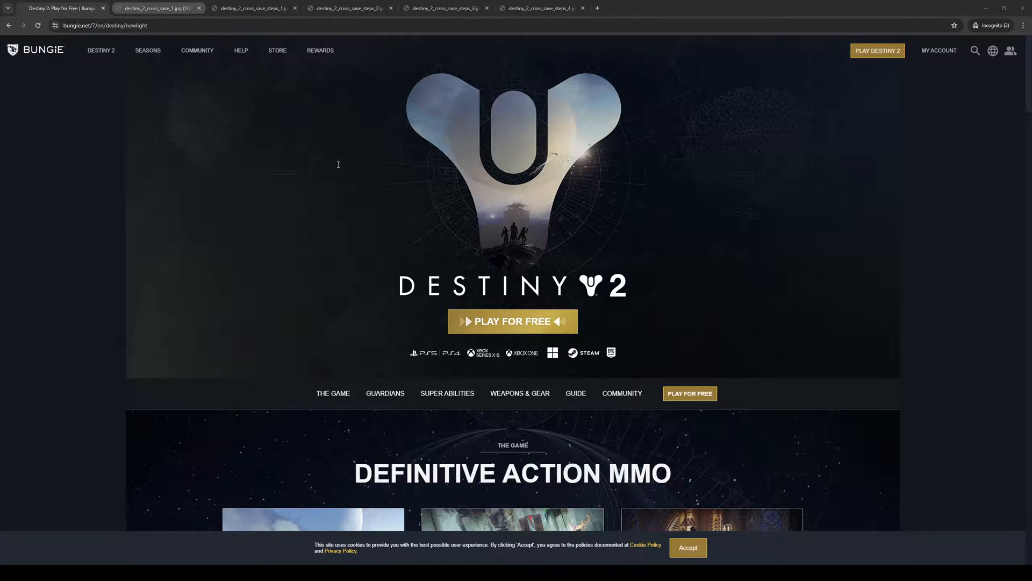
pyautogui.scroll(-3)
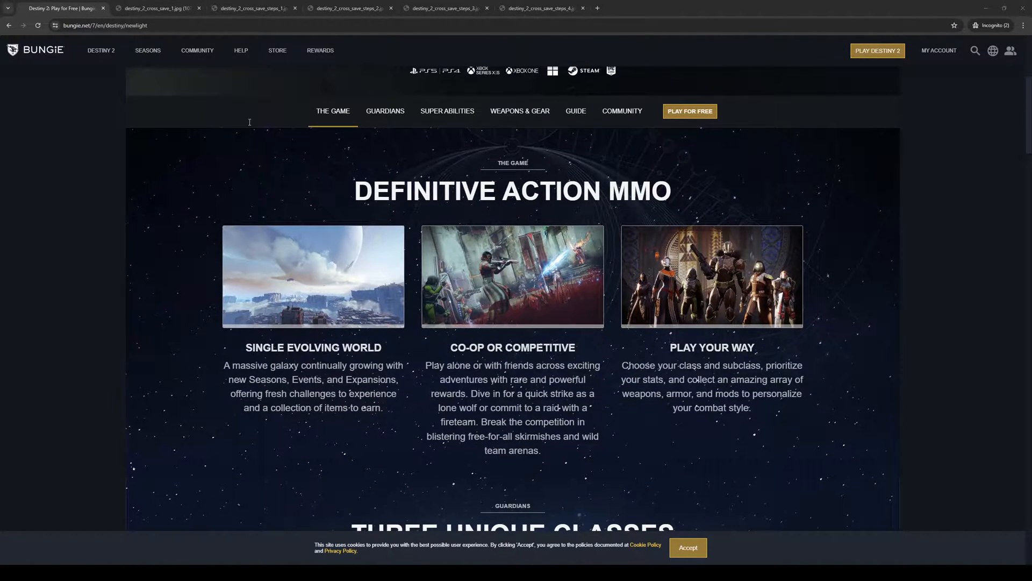
pyautogui.moveTo(402, 251)
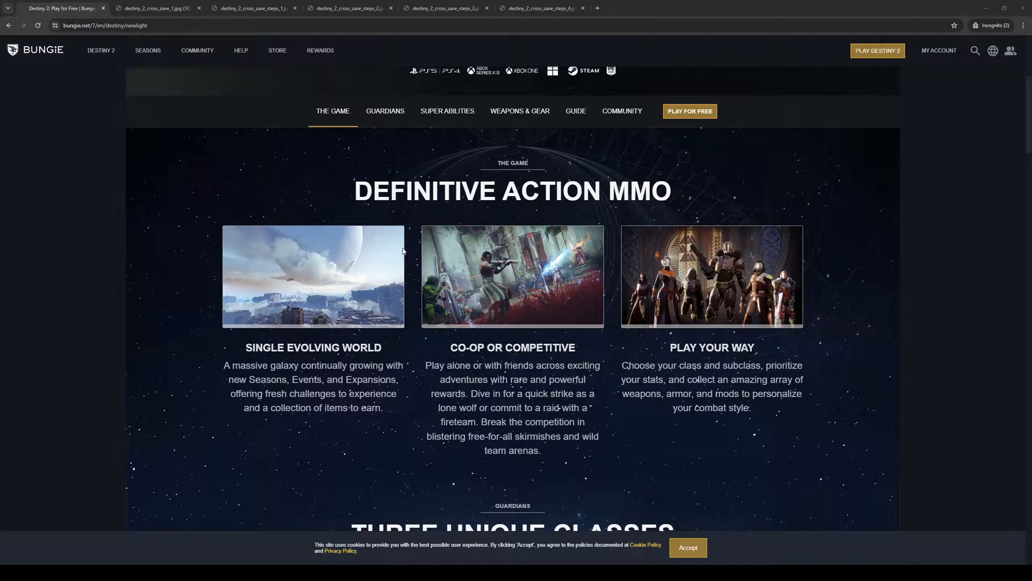
pyautogui.click(158, 8)
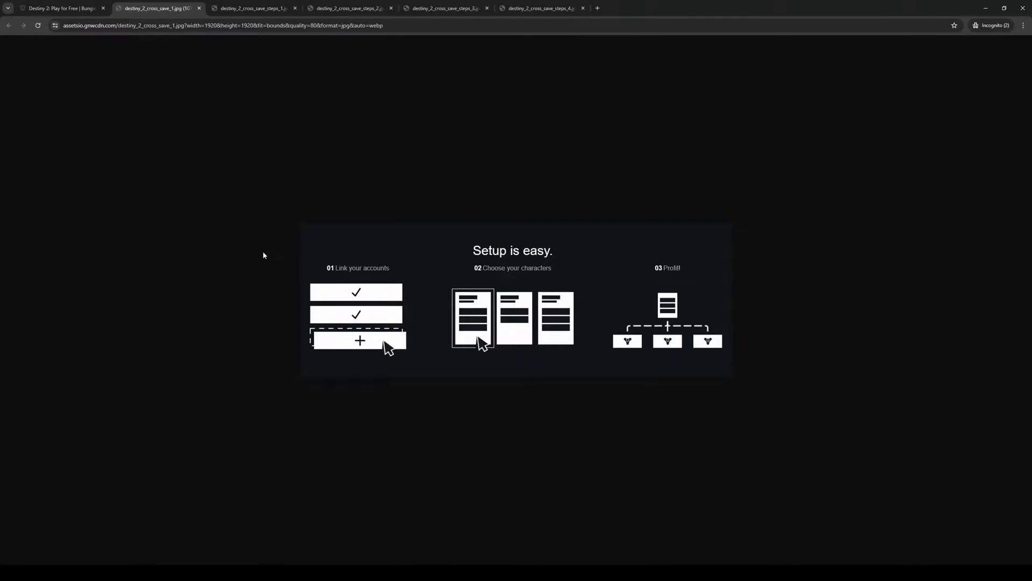
pyautogui.moveTo(441, 369)
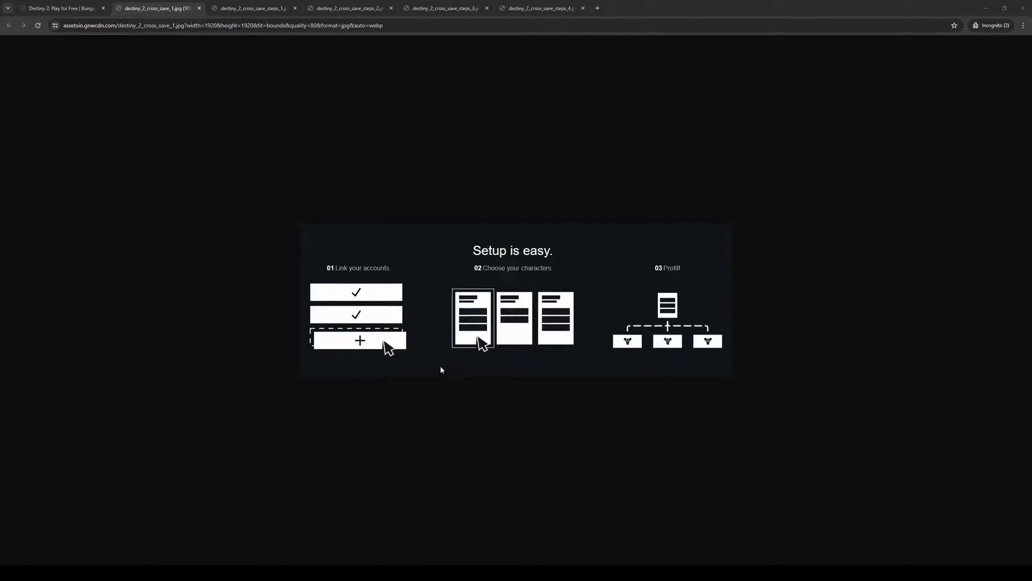
pyautogui.moveTo(431, 385)
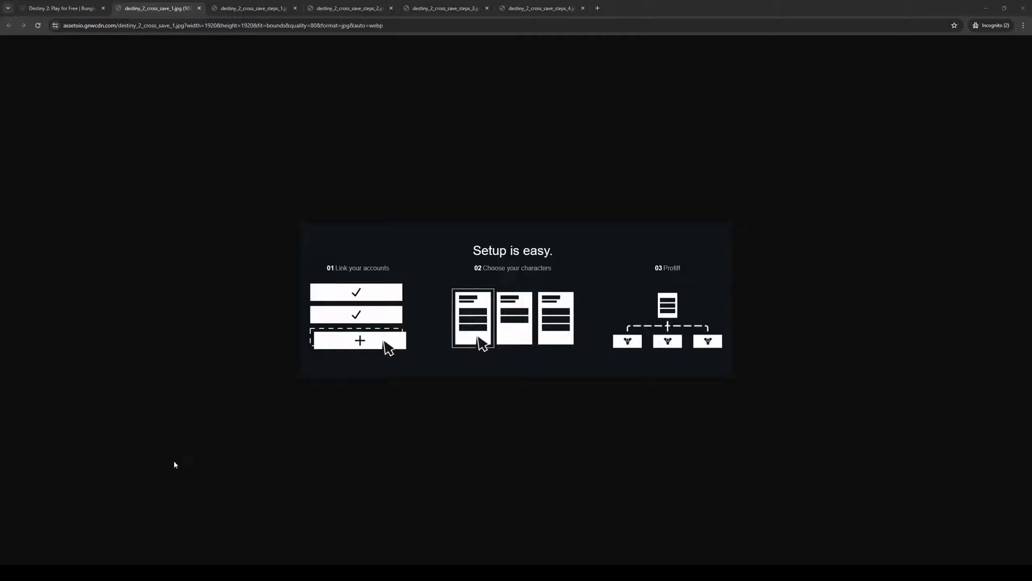
pyautogui.moveTo(430, 419)
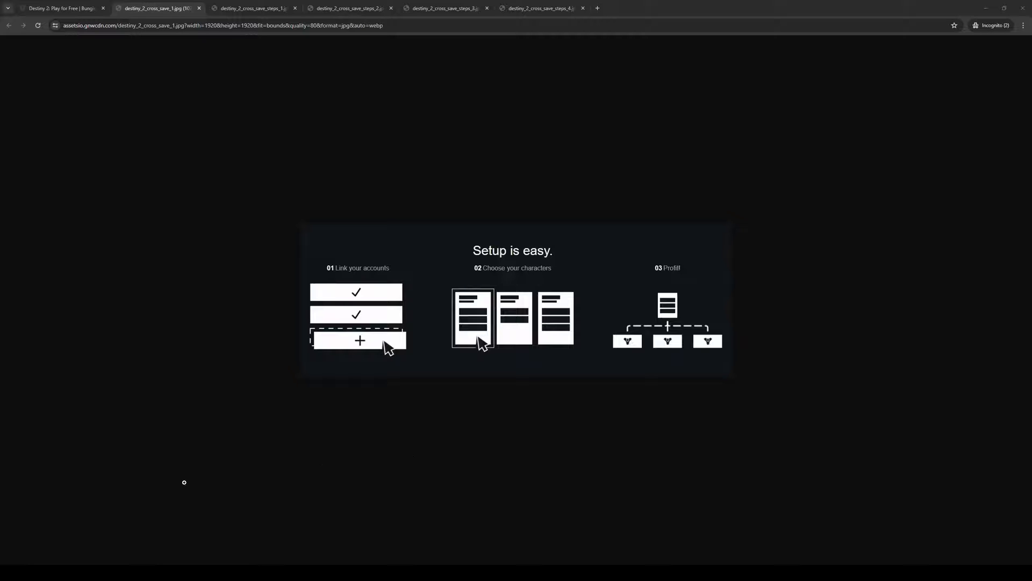
pyautogui.moveTo(138, 393)
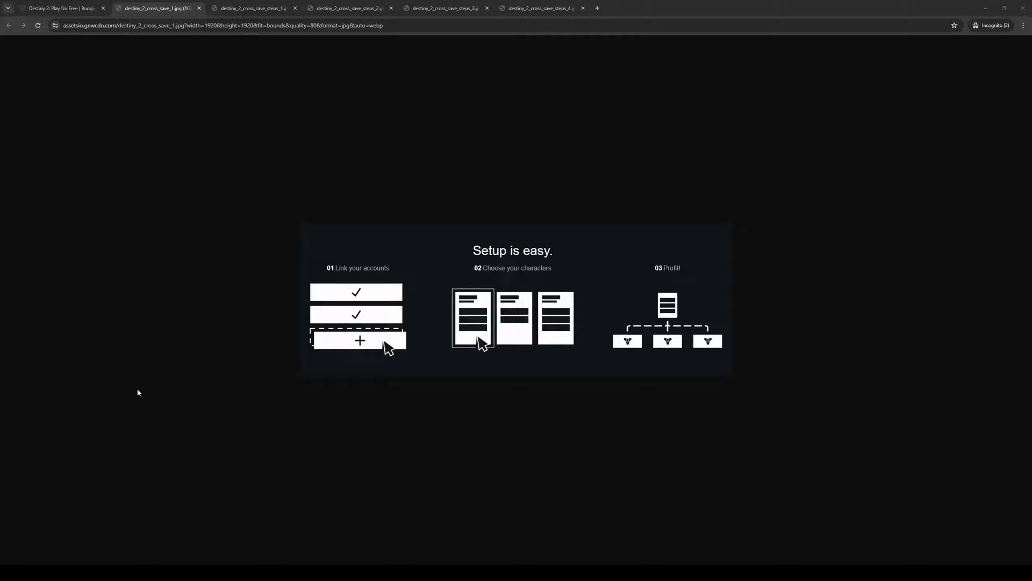
pyautogui.moveTo(175, 393)
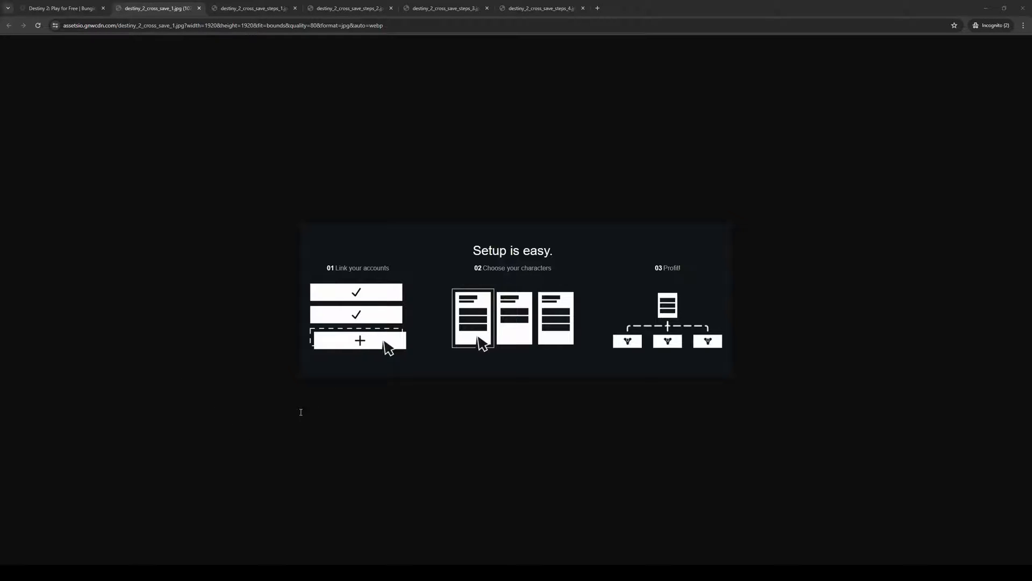
pyautogui.moveTo(225, 441)
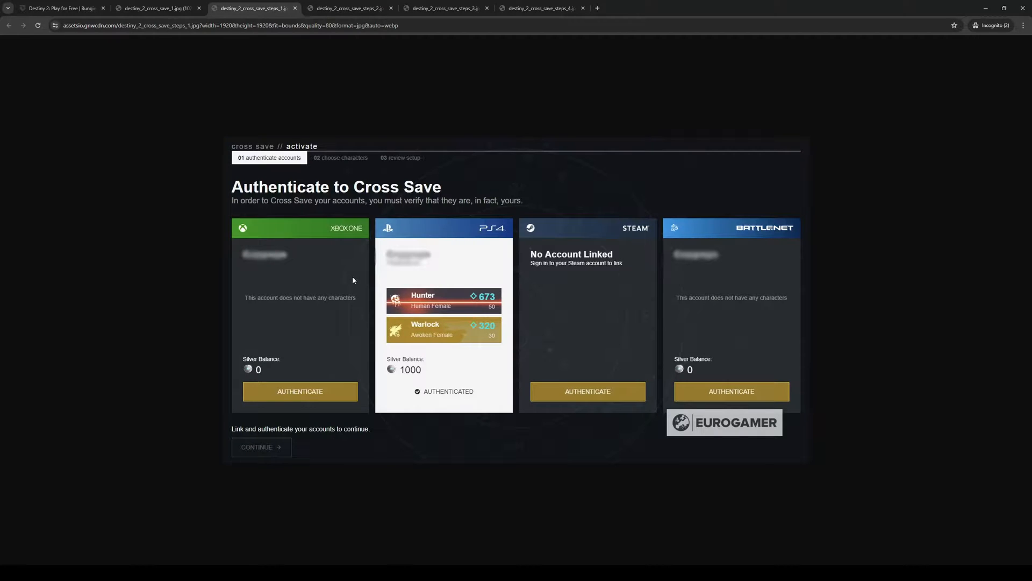
pyautogui.moveTo(352, 243)
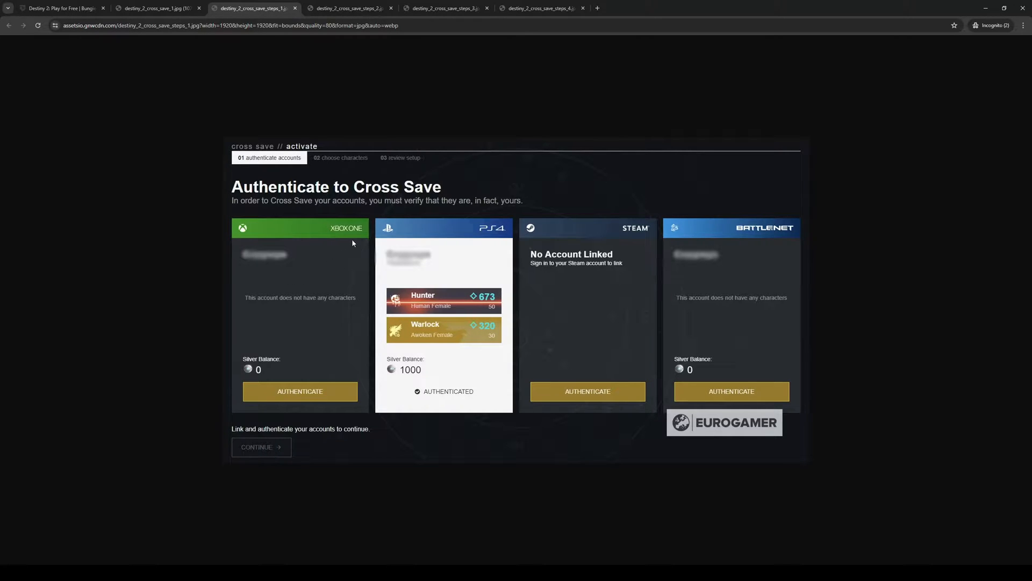
pyautogui.moveTo(487, 456)
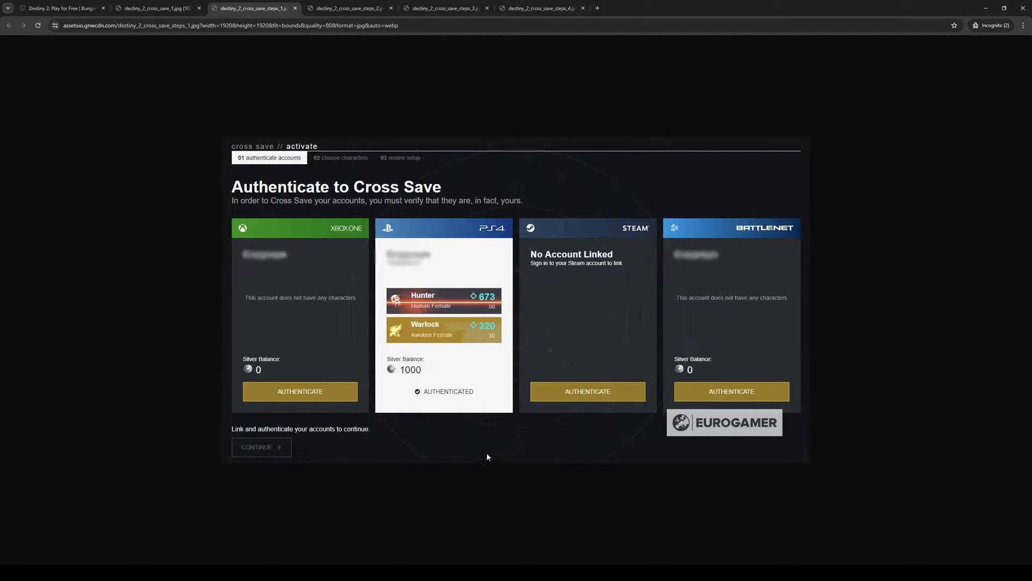
pyautogui.moveTo(407, 257)
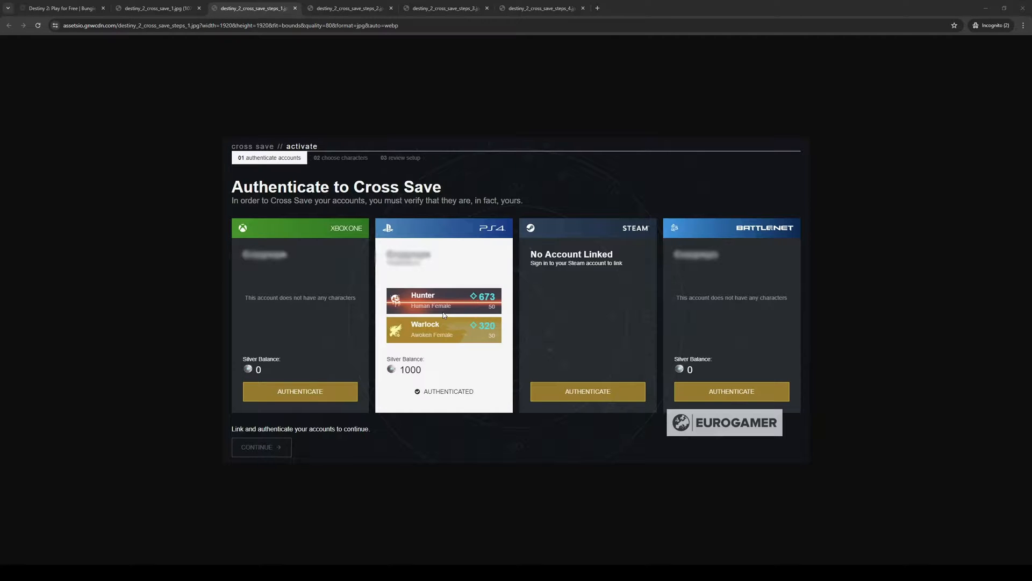
pyautogui.moveTo(446, 350)
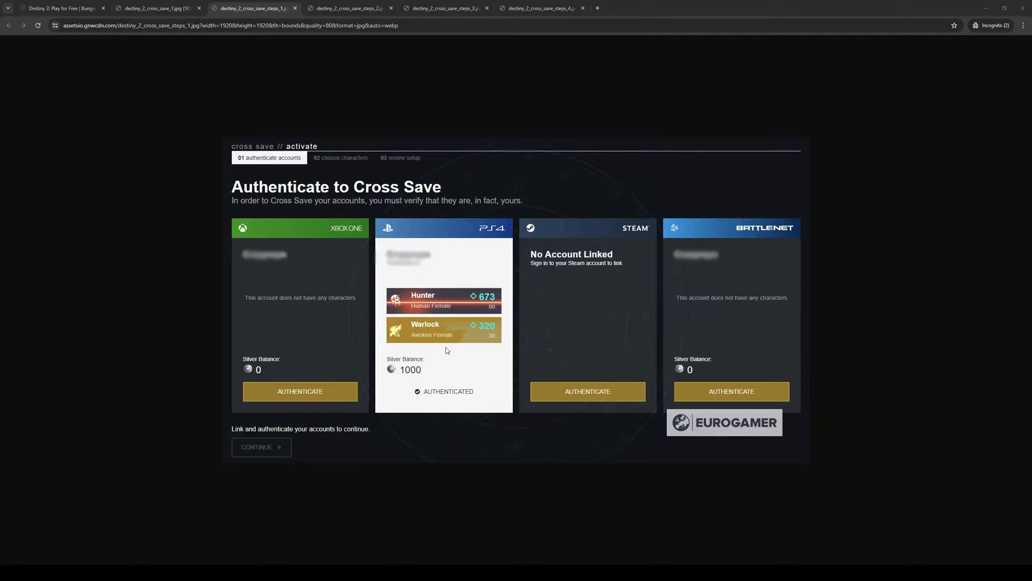
pyautogui.moveTo(429, 274)
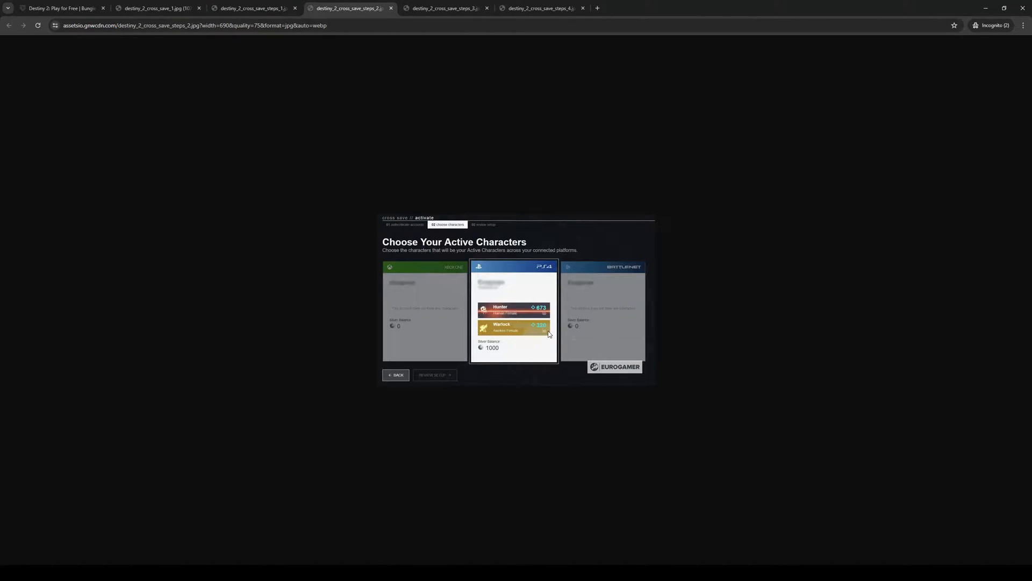
pyautogui.moveTo(491, 294)
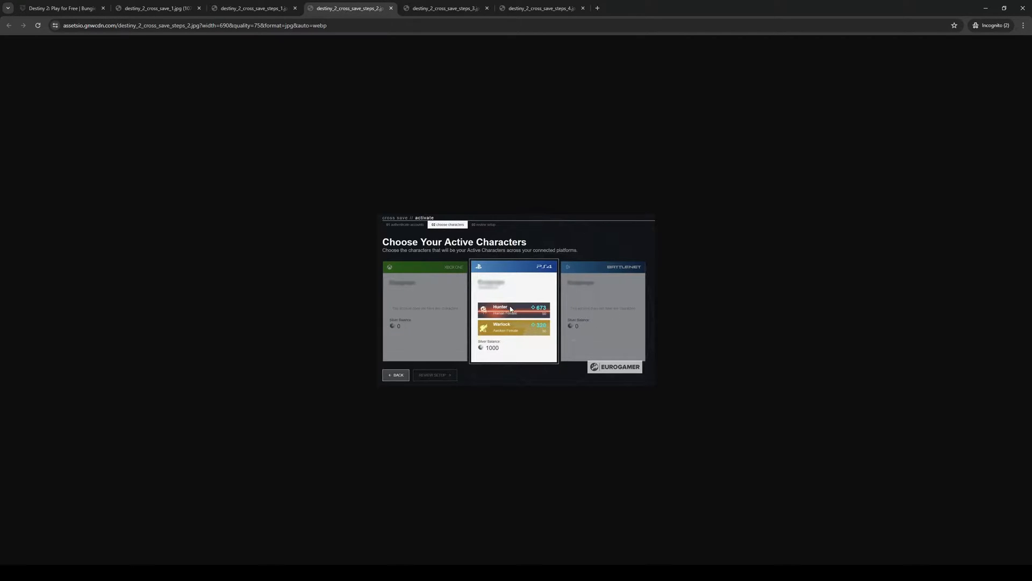
pyautogui.moveTo(476, 302)
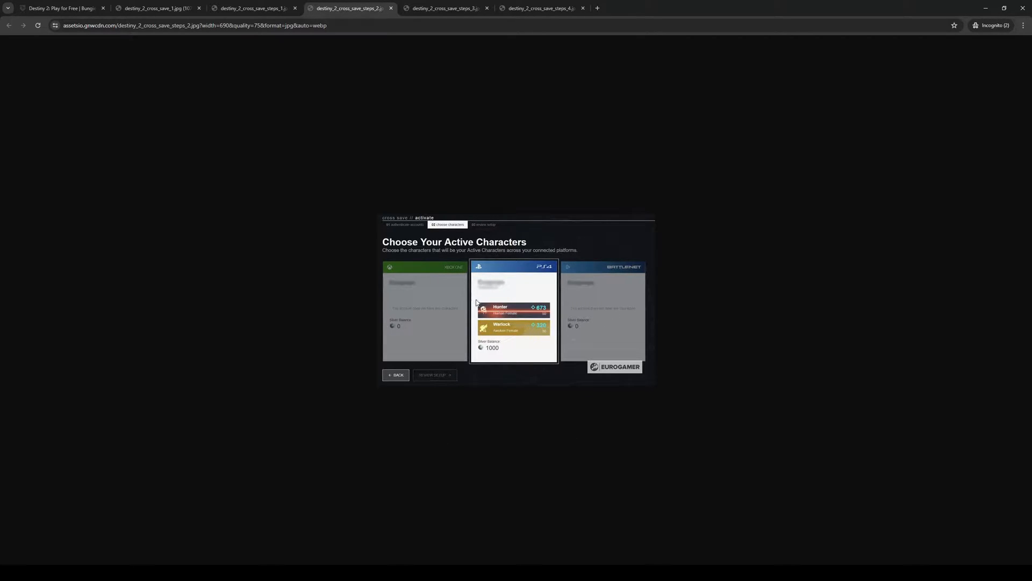
pyautogui.moveTo(336, 466)
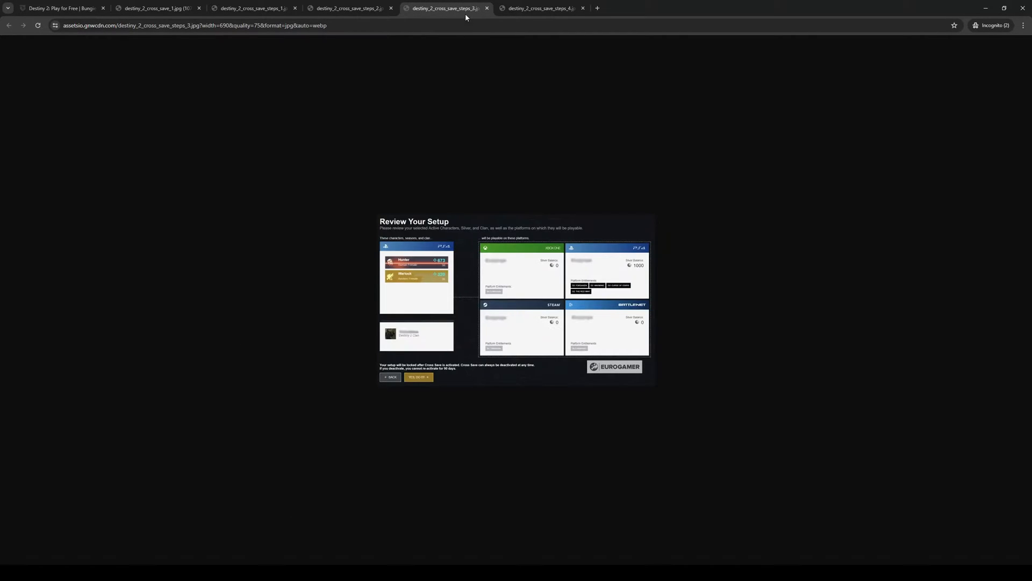
pyautogui.moveTo(379, 95)
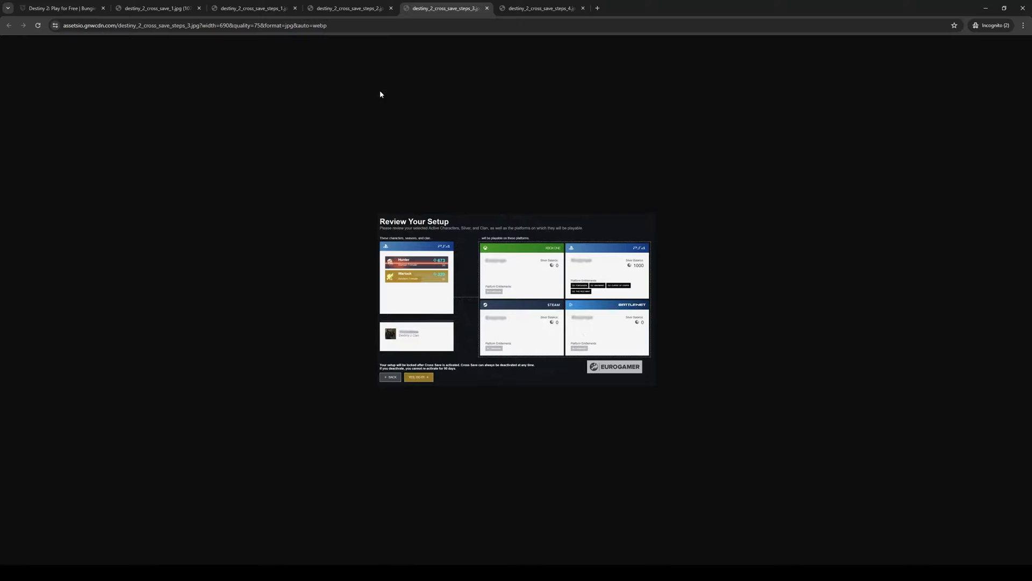
pyautogui.moveTo(515, 309)
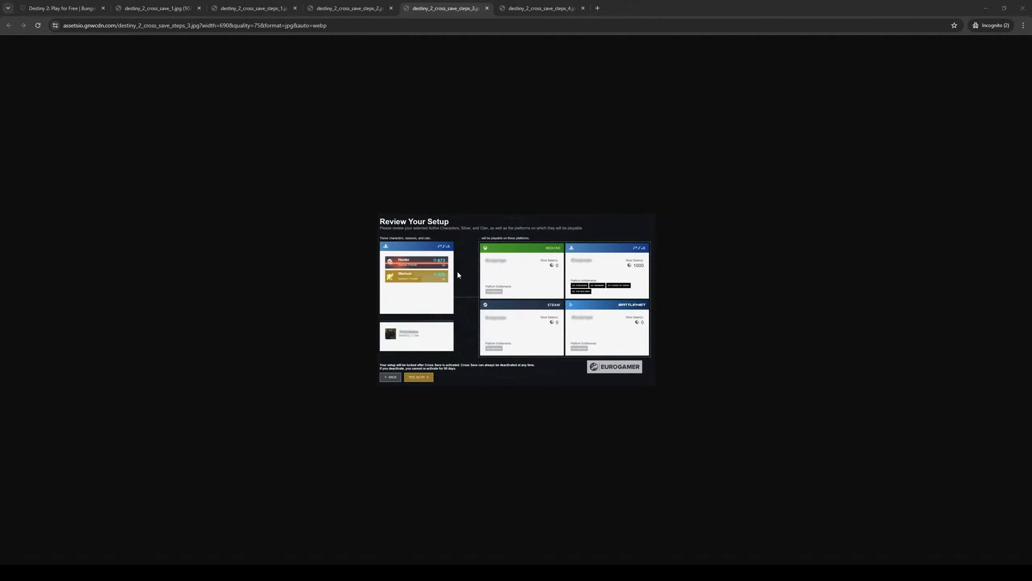
pyautogui.moveTo(459, 280)
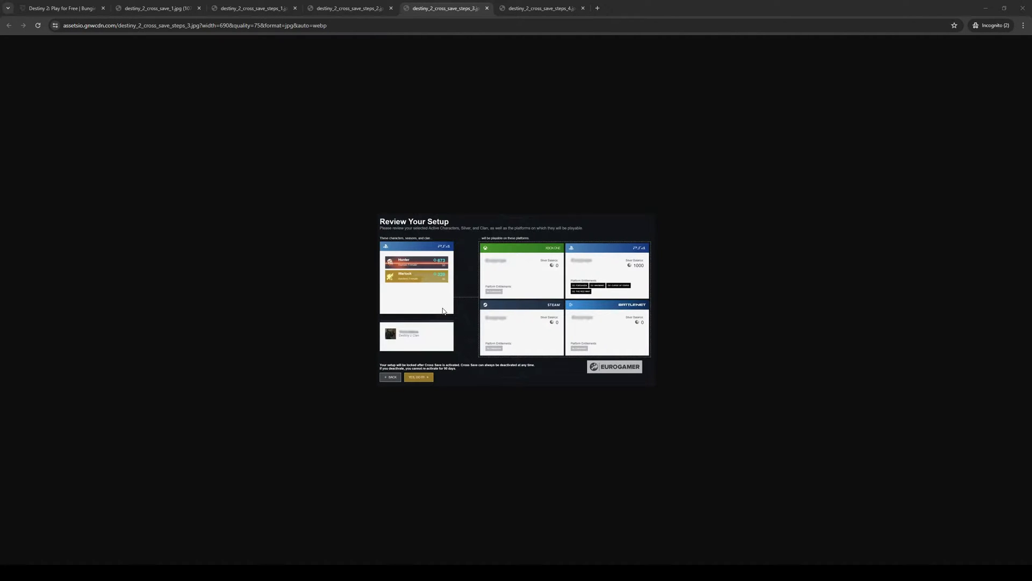
pyautogui.moveTo(440, 333)
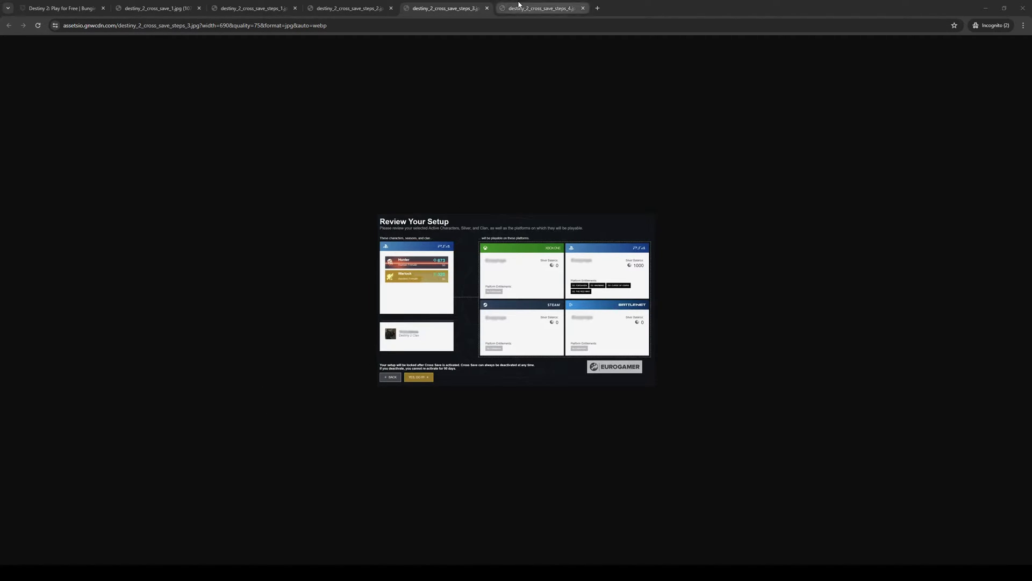
# View the Cross Save Activated confirmation image, then revisit the 'Setup is easy' overview tab.
pyautogui.click(539, 8)
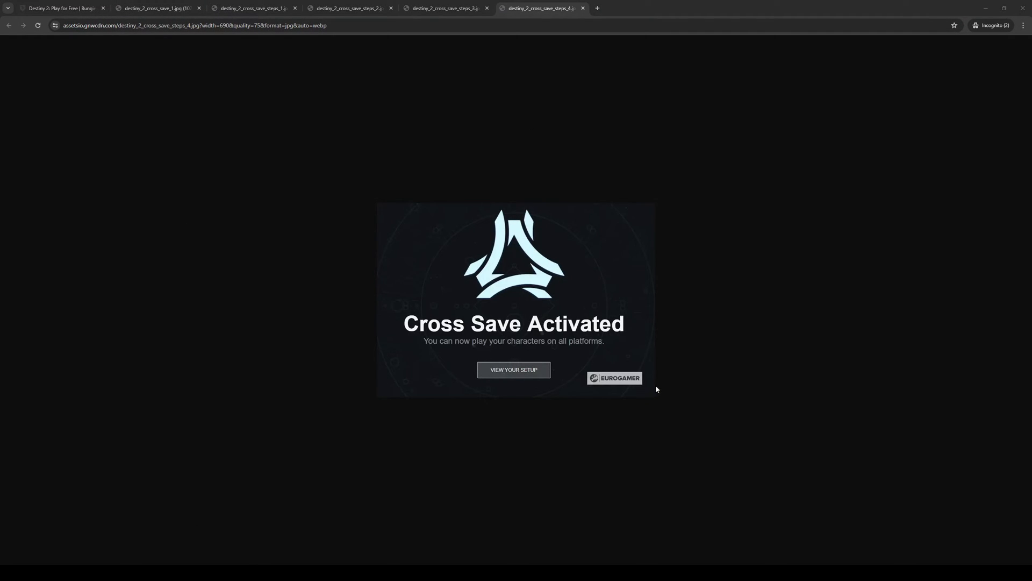
pyautogui.moveTo(573, 298)
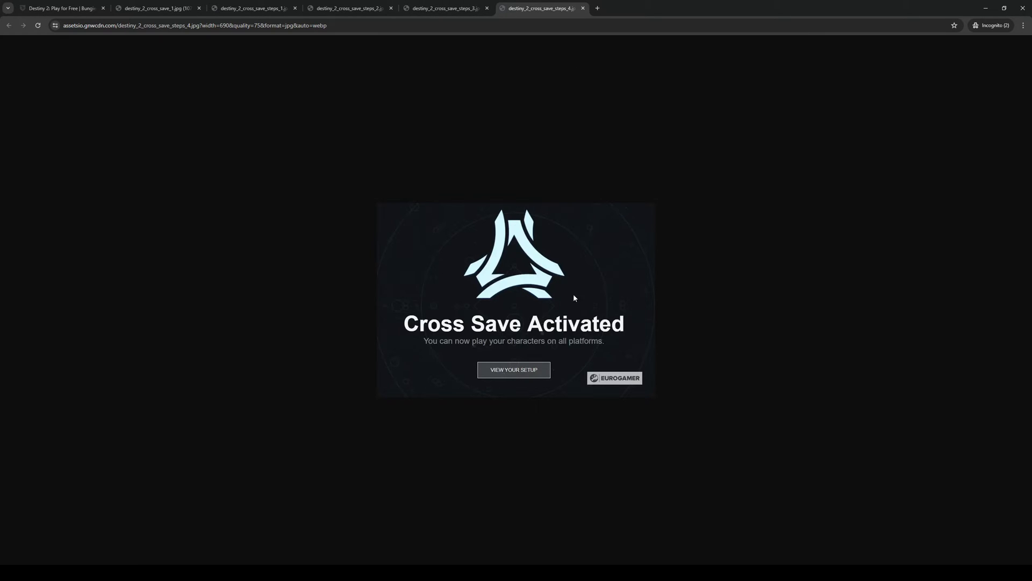
pyautogui.click(56, 8)
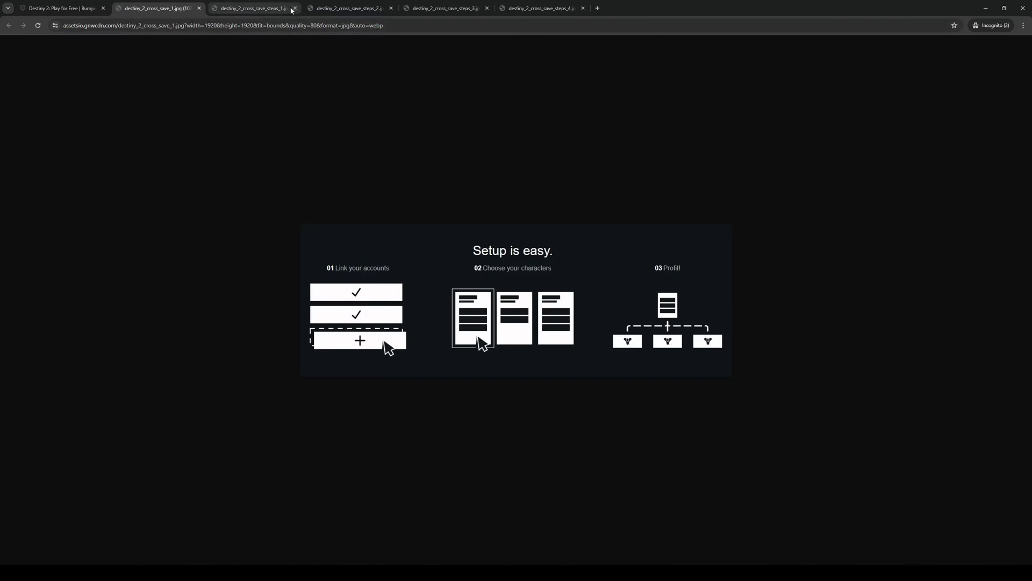
# Return to the destiny_2_cross_save_steps_1 tab with the PS4-only authentication screenshot.
pyautogui.click(251, 8)
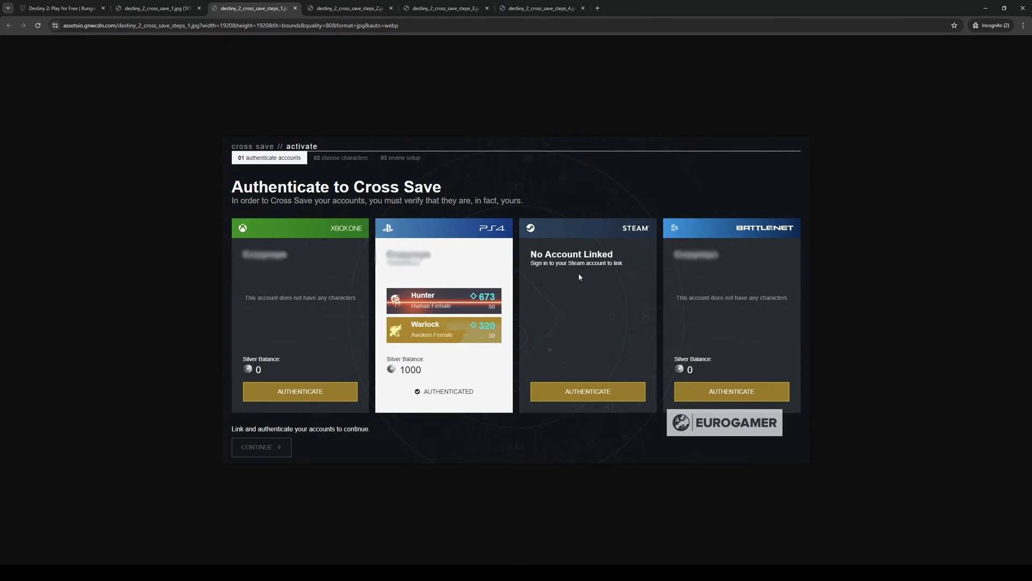
pyautogui.moveTo(305, 257)
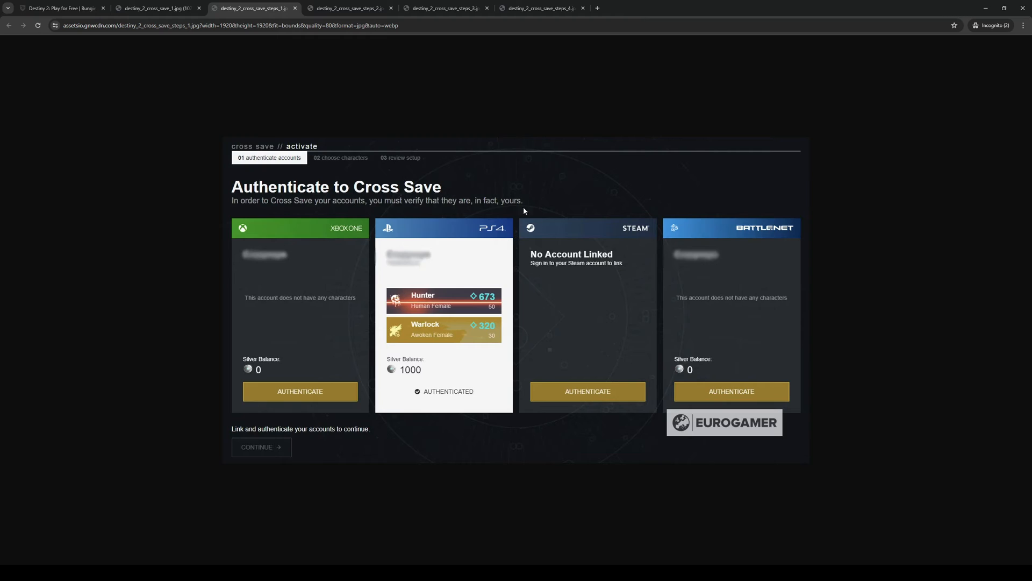
pyautogui.moveTo(431, 252)
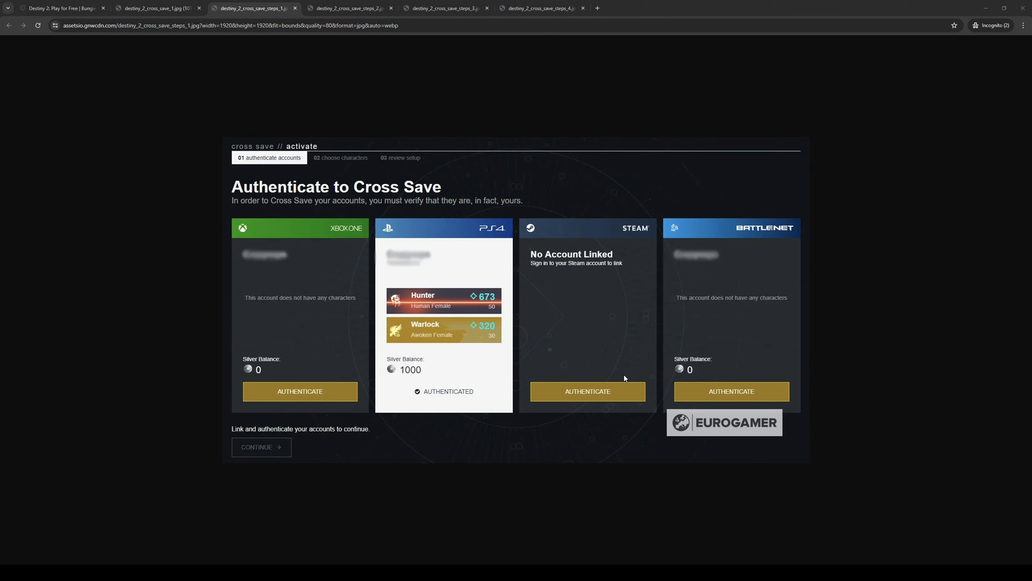
pyautogui.moveTo(484, 397)
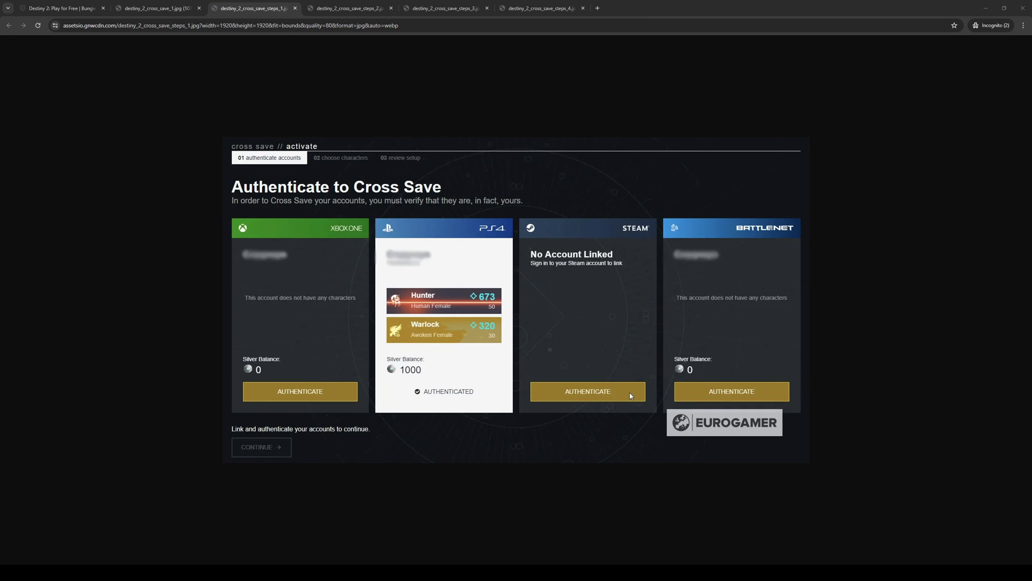
pyautogui.moveTo(631, 393)
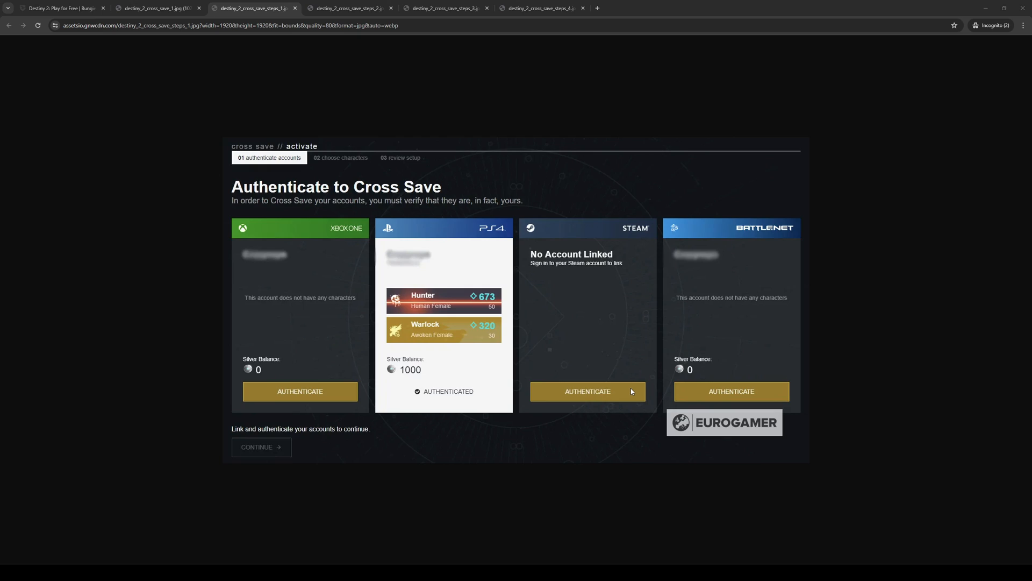